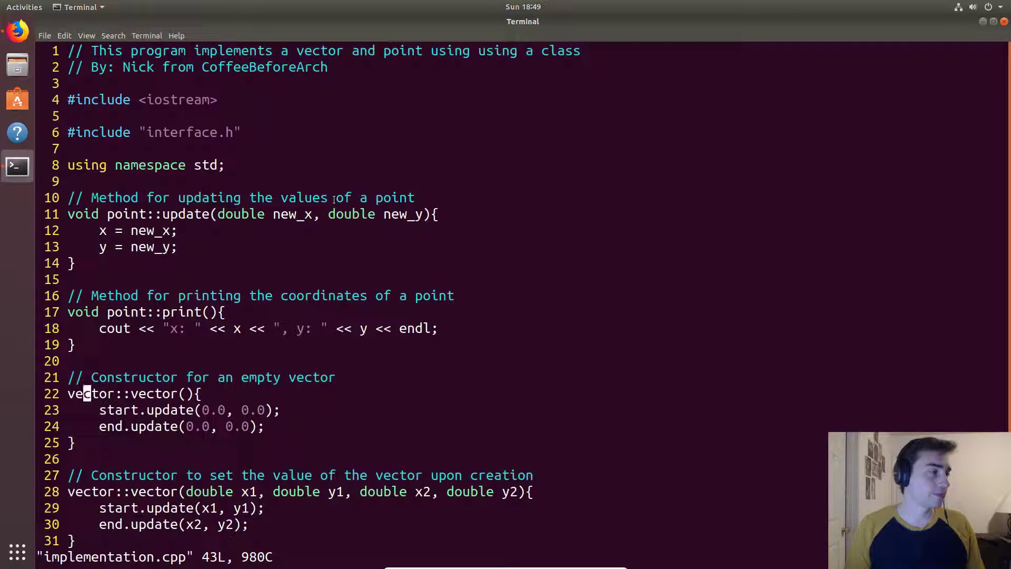
Read implementation.cpp, then interface.h with its point and vector class declarations, and quit vim
scroll(down, 3)
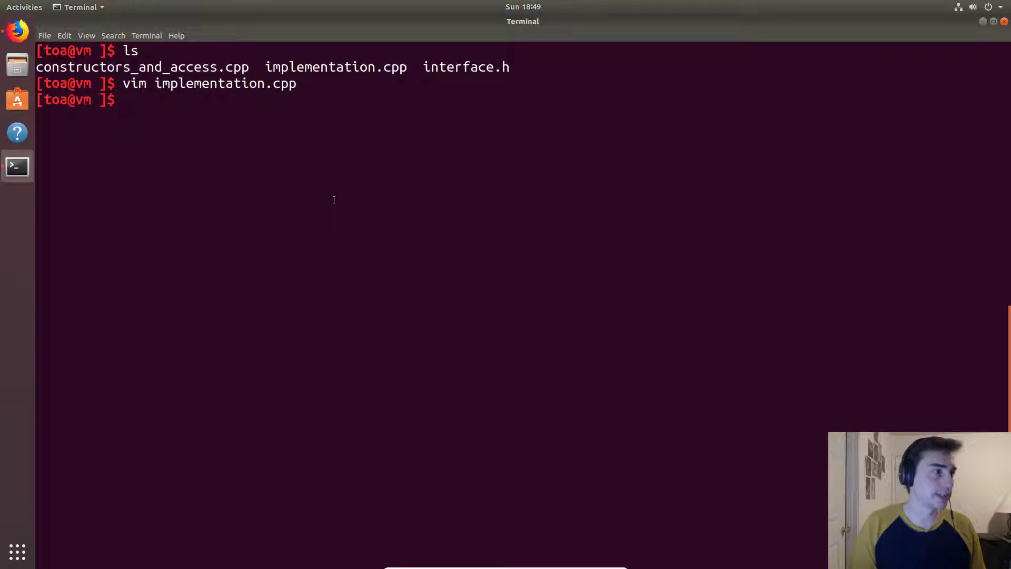
text(vim interface.h)
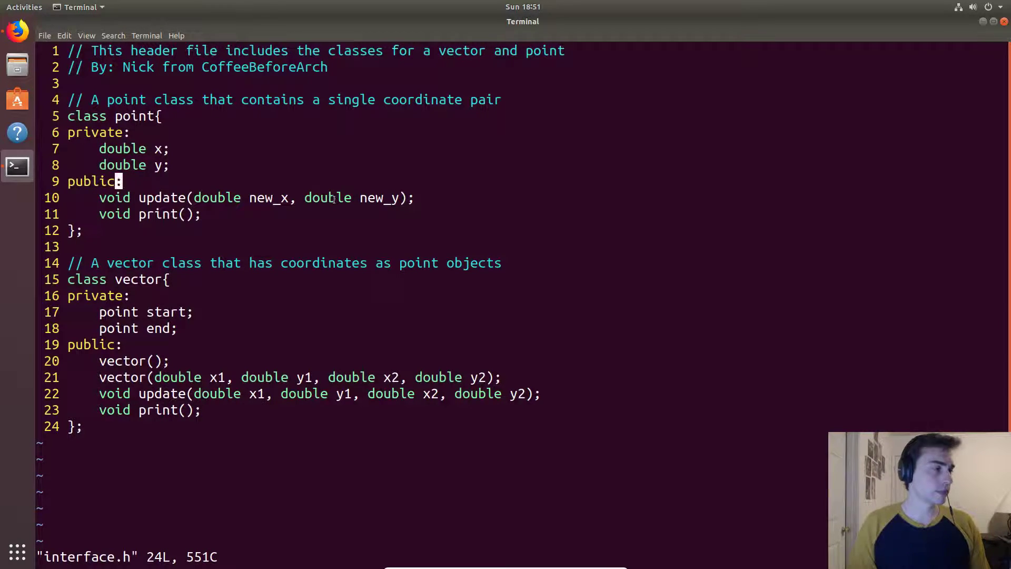
text(:q)
text(vim implementation.cpp)
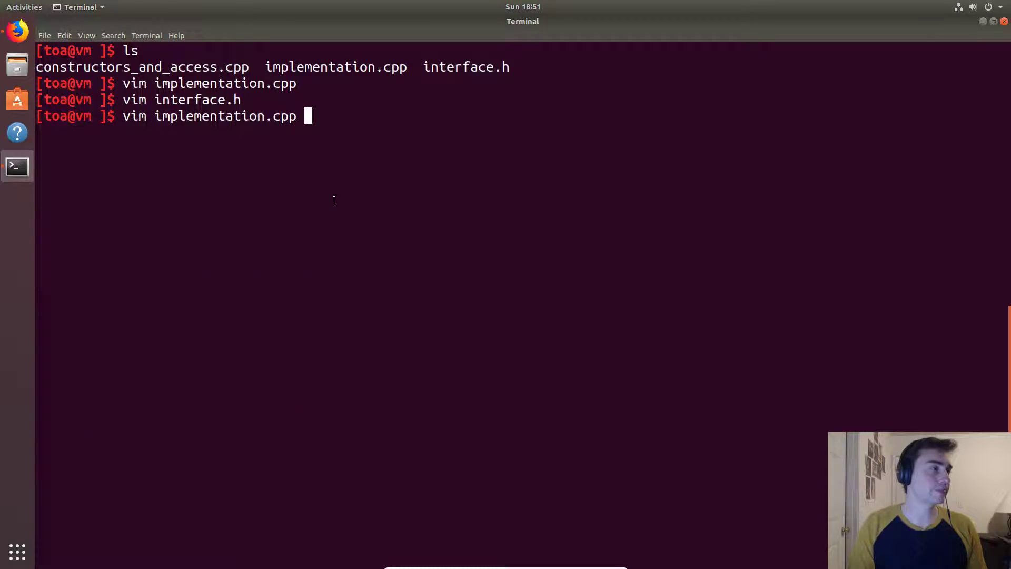
Reopen implementation.cpp and scroll through the point methods and vector constructors
key(Return)
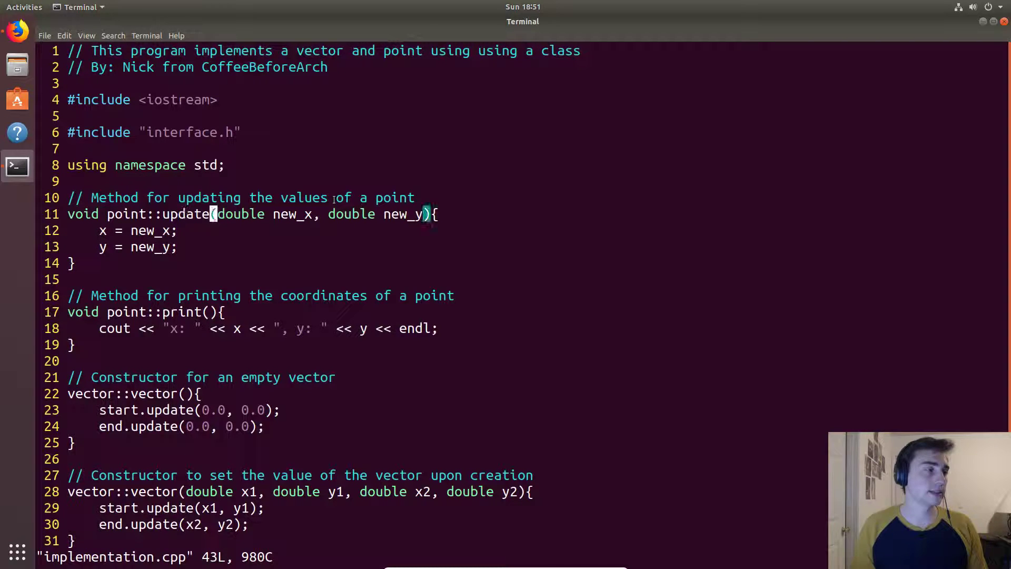
mouse_move(290, 214)
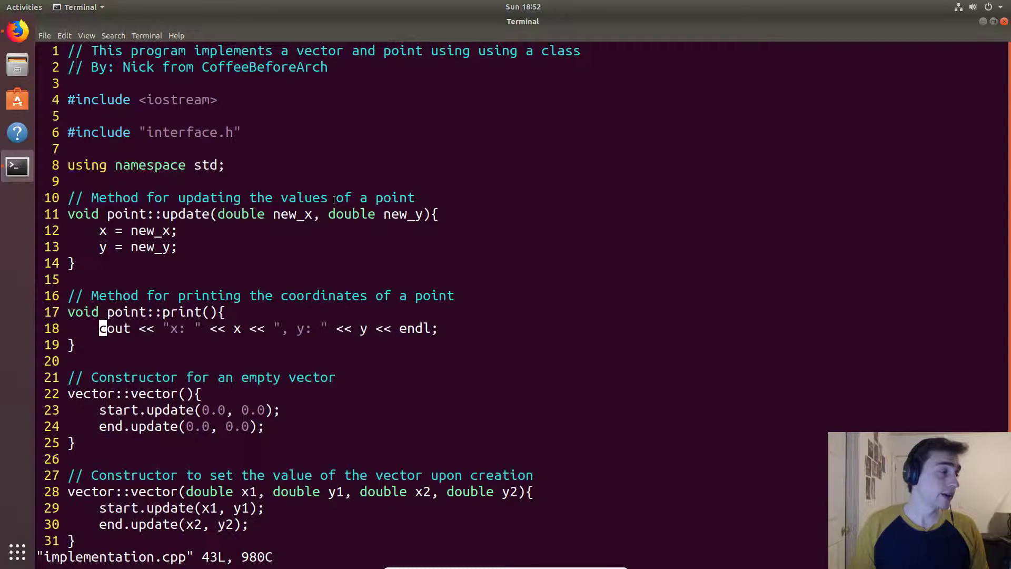
scroll(down, 3)
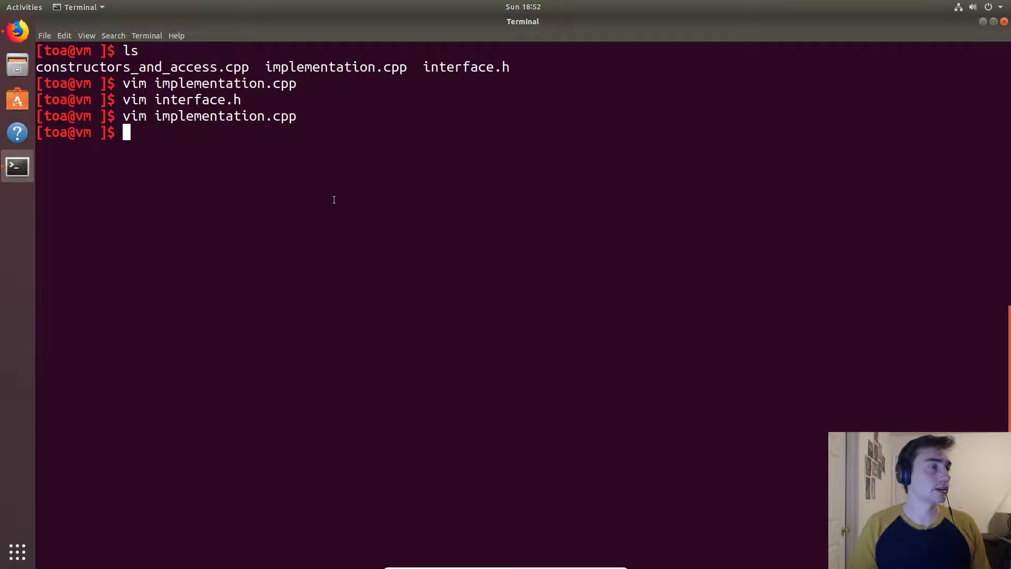
View constructors_and_access.cpp in vim
text(vim)
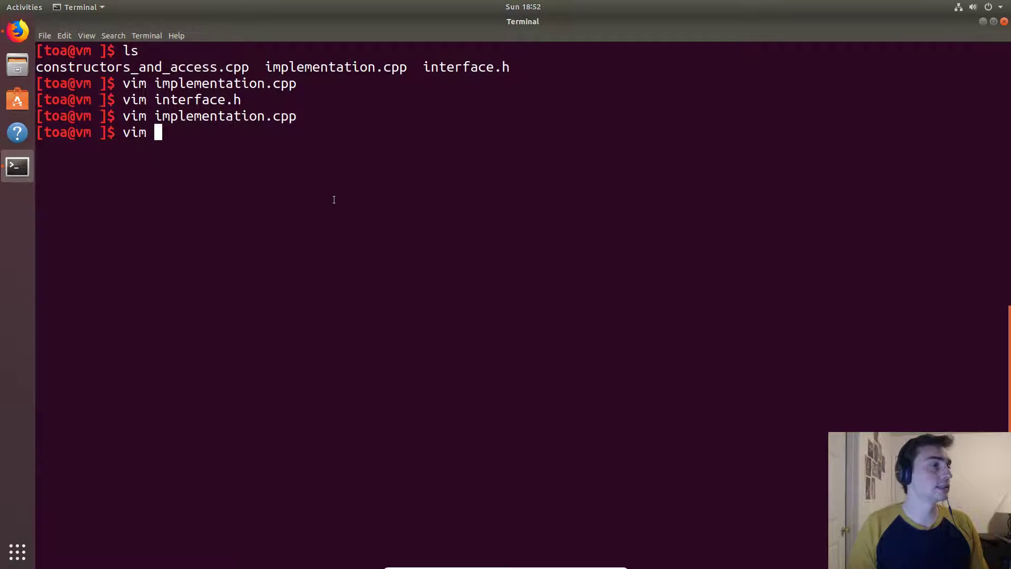
text(constructors_and_access.cpp)
text(ls)
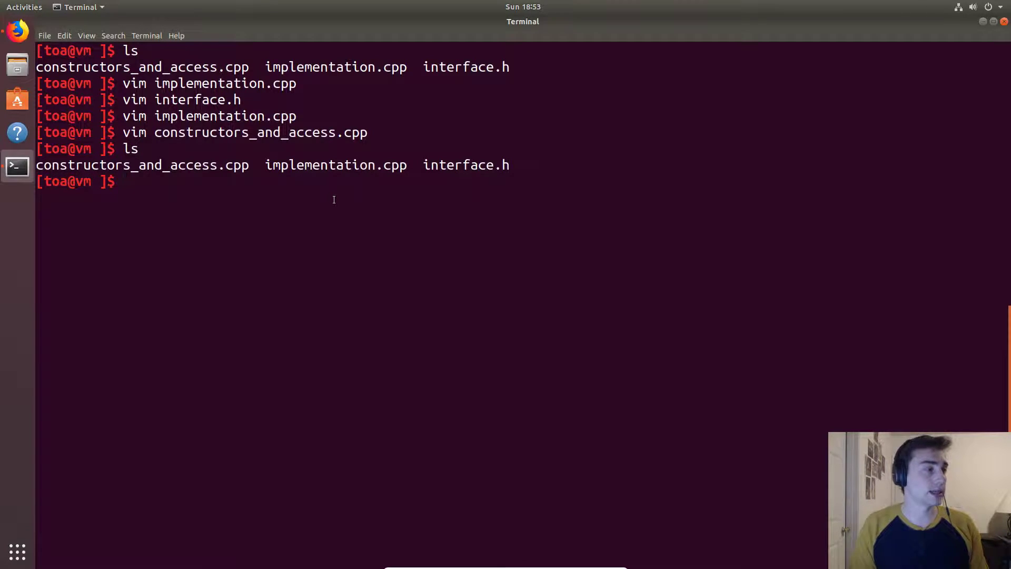
Compile implementation.cpp into implementation.o with g++ -c
text(g++)
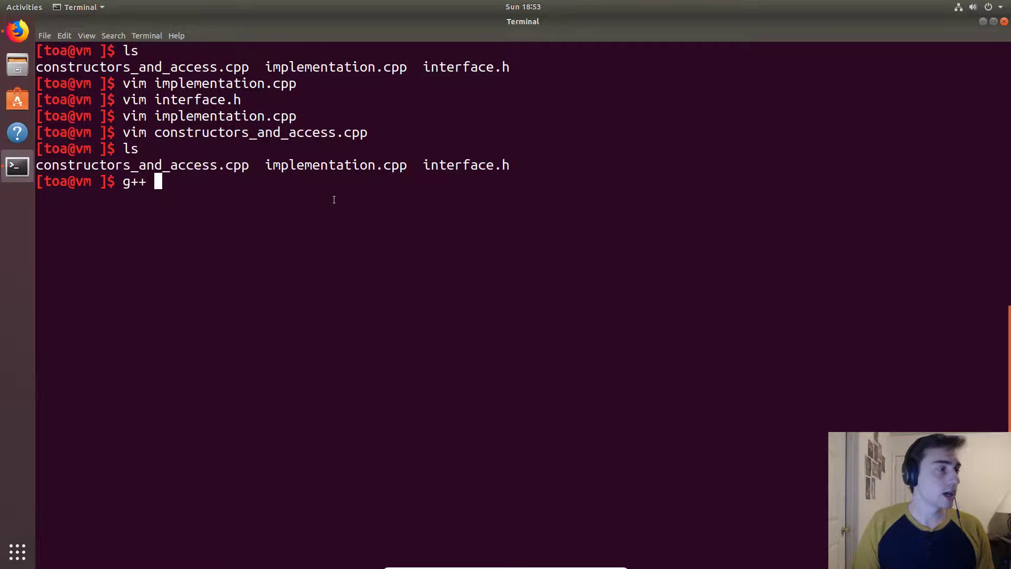
text(-c i)
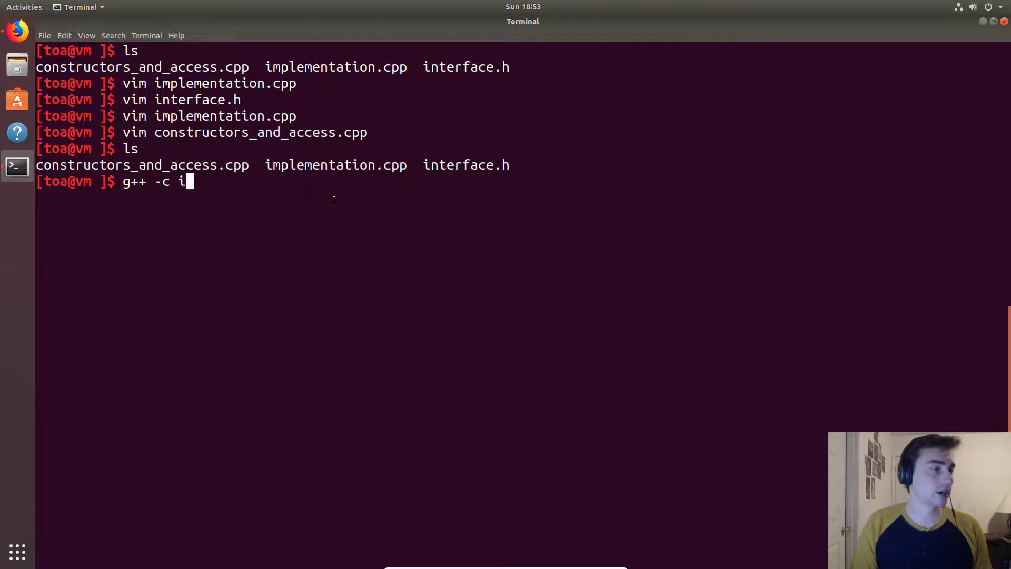
text(mplementation.cpp)
text(ls)
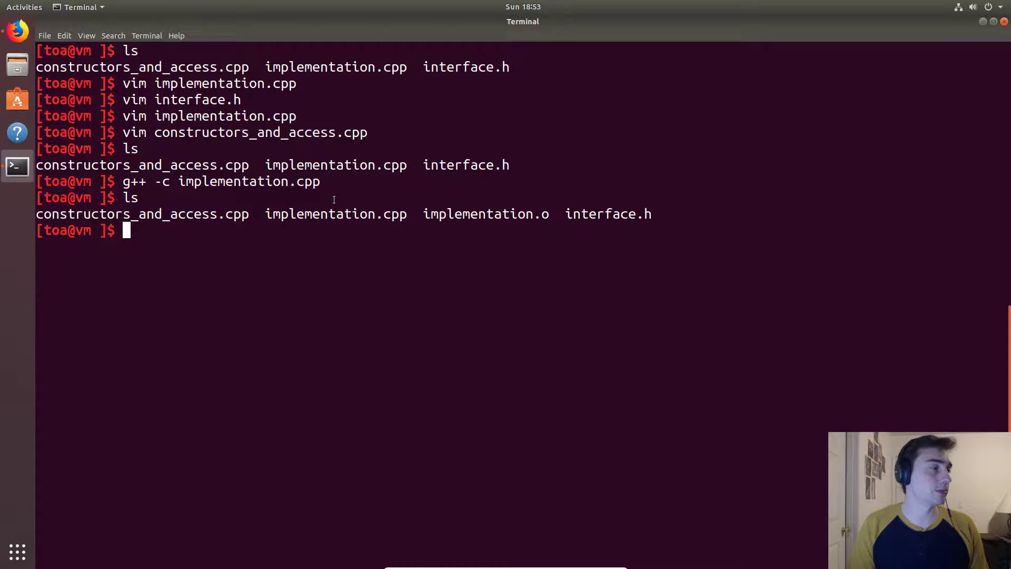
Build the constructors_and_access executable from constructors_and_access.cpp and implementation.o with g++ -o
text(g++ constructors_and_access.cpp)
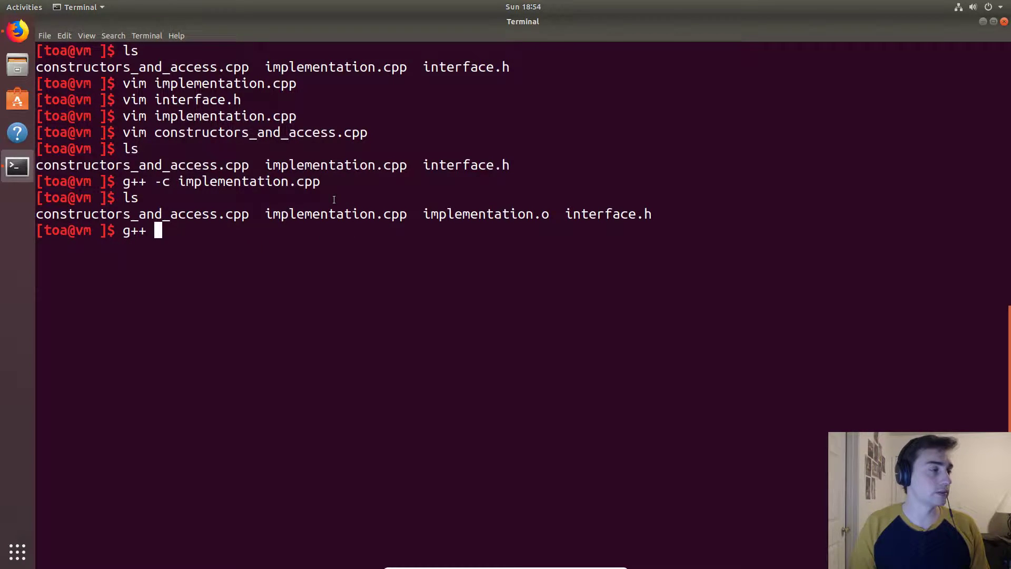
text(-o constructors_and_access -o)
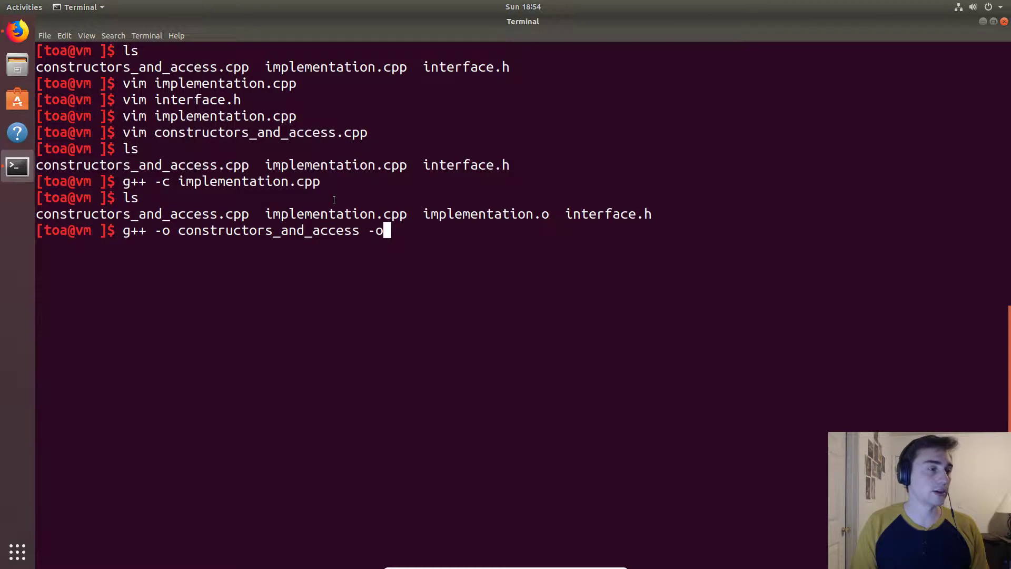
key(BackSpace)
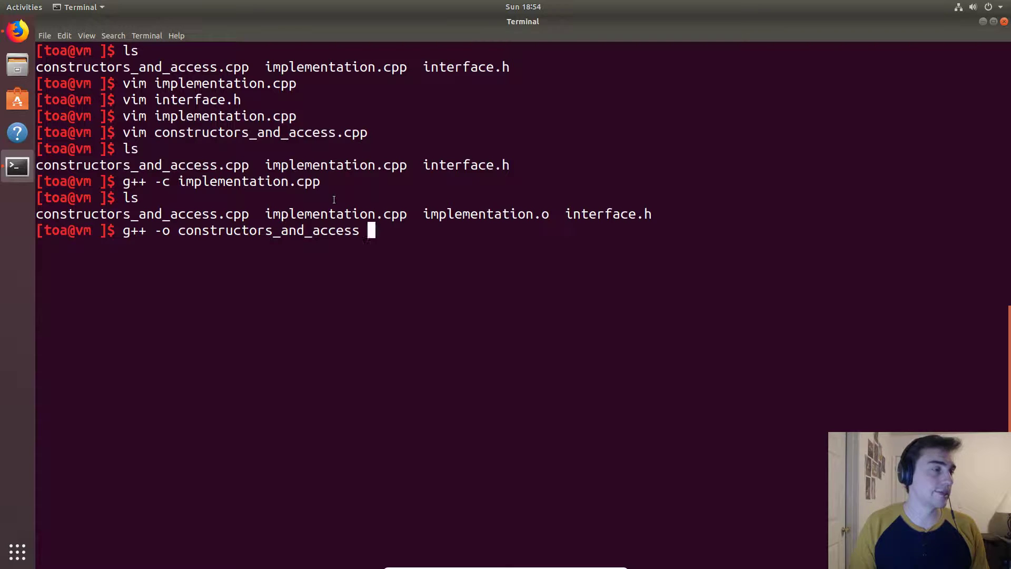
text(constructors_and_access.cpp)
text(ls)
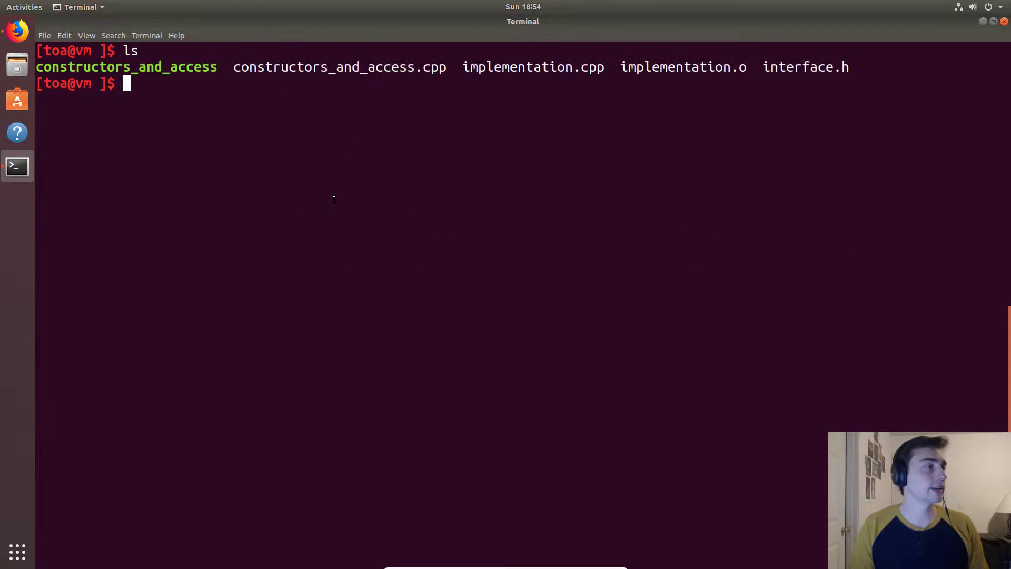
Run ./constructors_and_access, printing six x/y coordinate lines from 0,0 to 7,7, and highlight the output
text(./com)
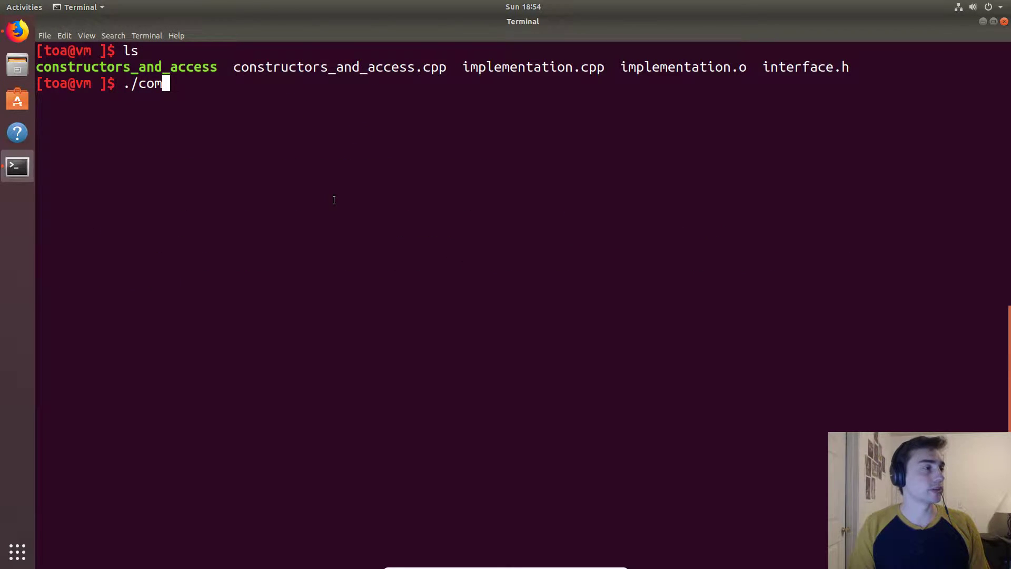
key(Return)
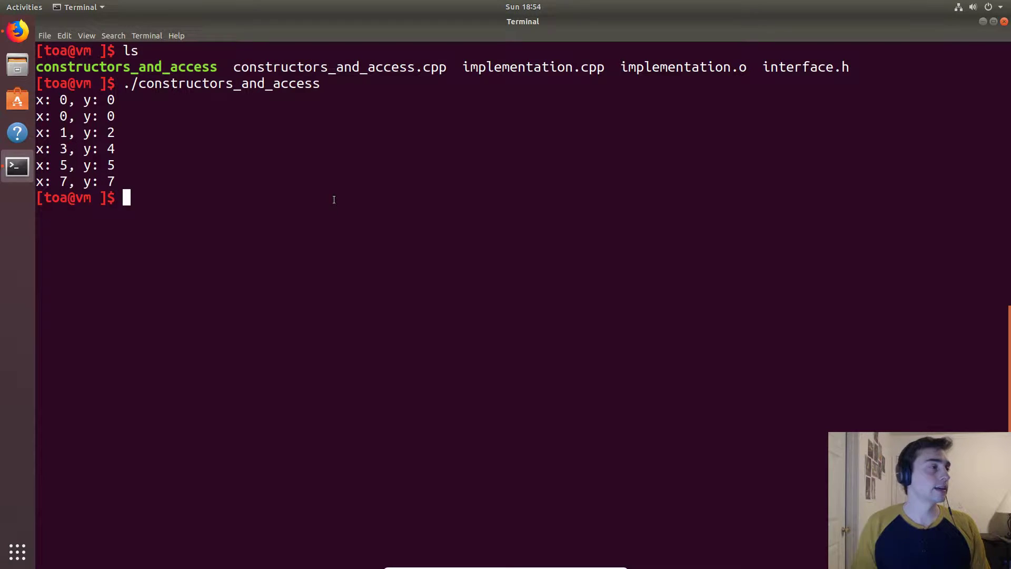
drag(39, 100, 116, 116)
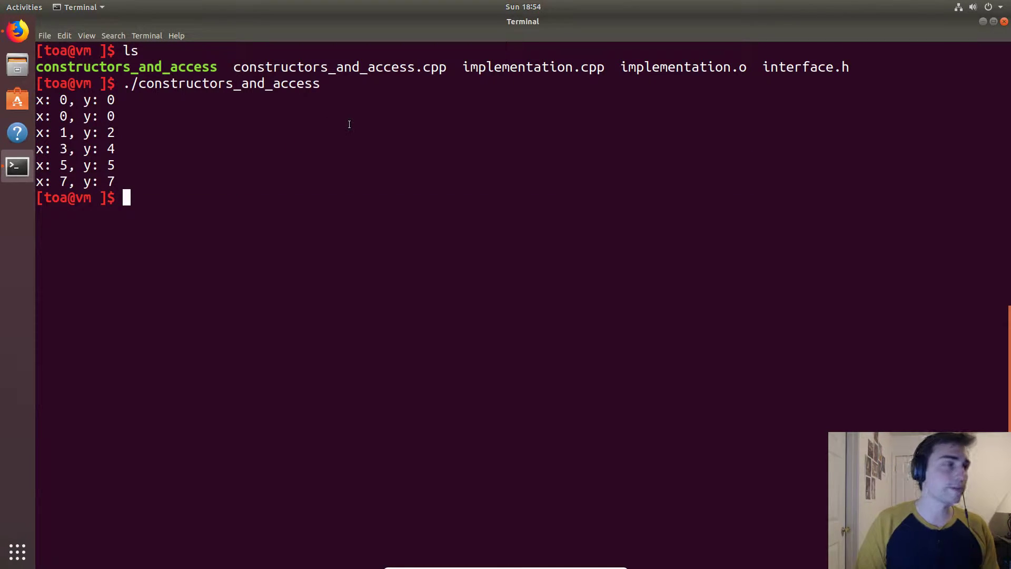
Reopen interface.h in vim to show the point and vector class declarations
text(vim)
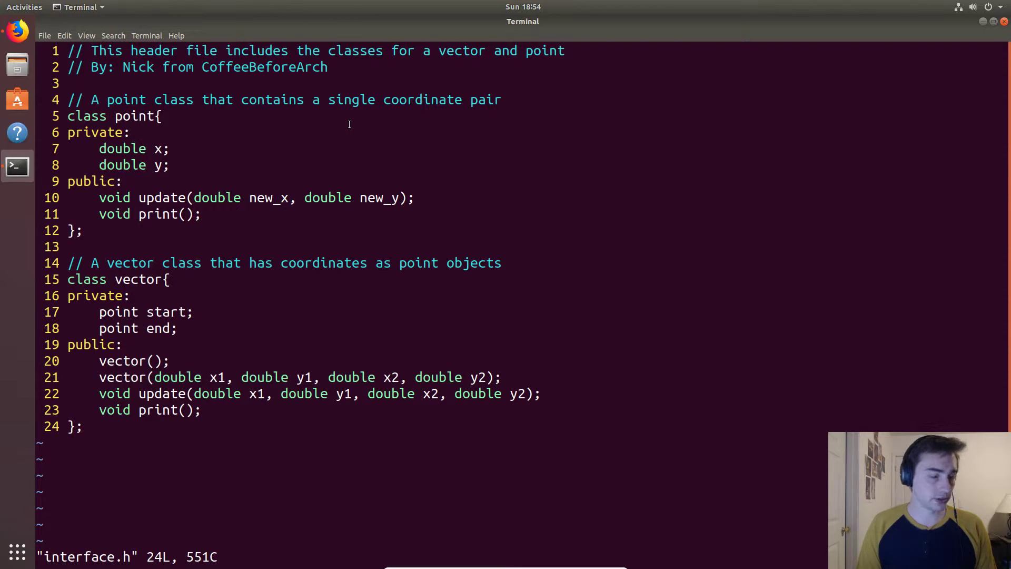
In Firefox, browse cpp_crash_course through fundamental_concepts and classes to the constructors_and_access folder
click(17, 30)
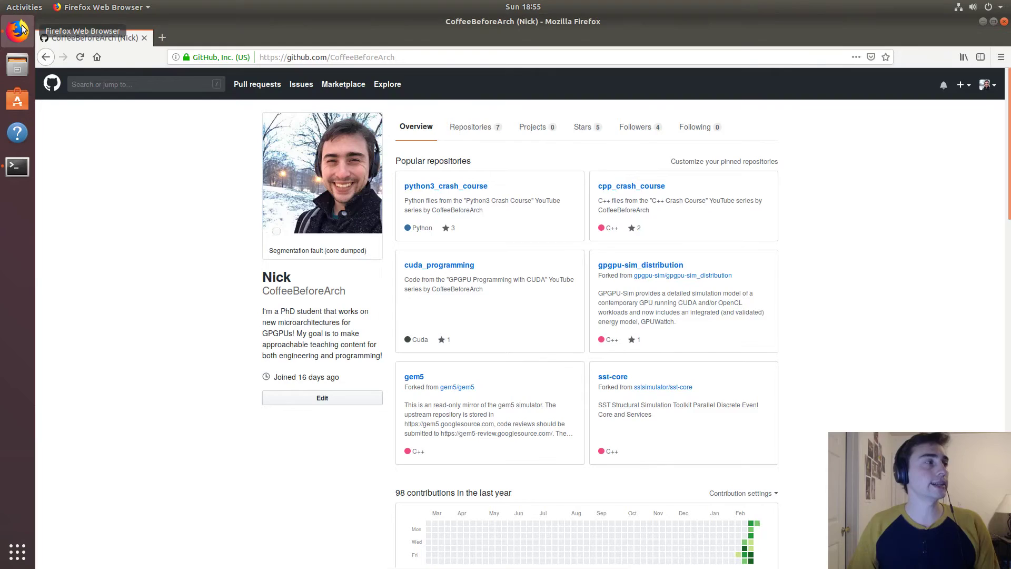
mouse_move(610, 188)
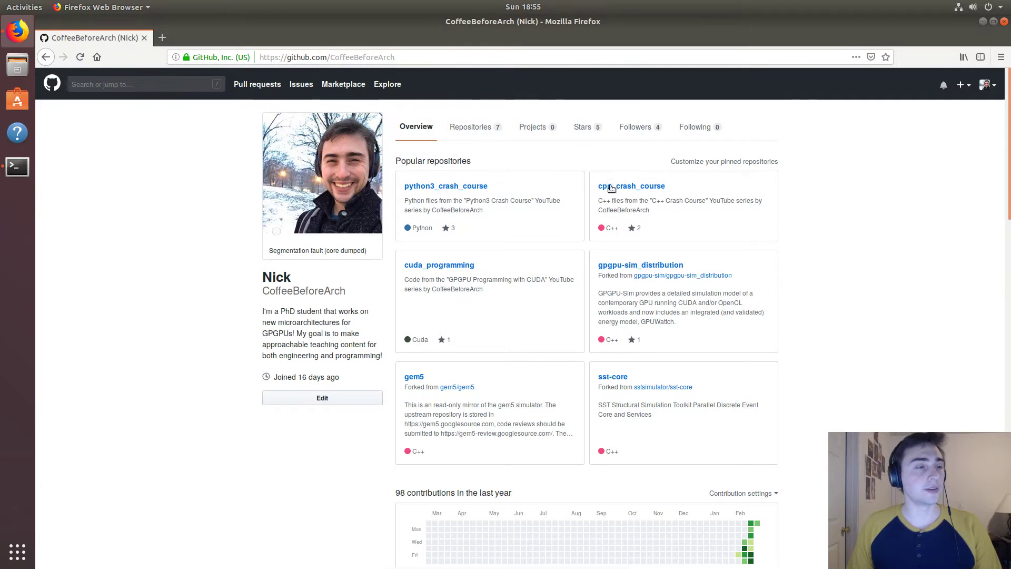
click(632, 186)
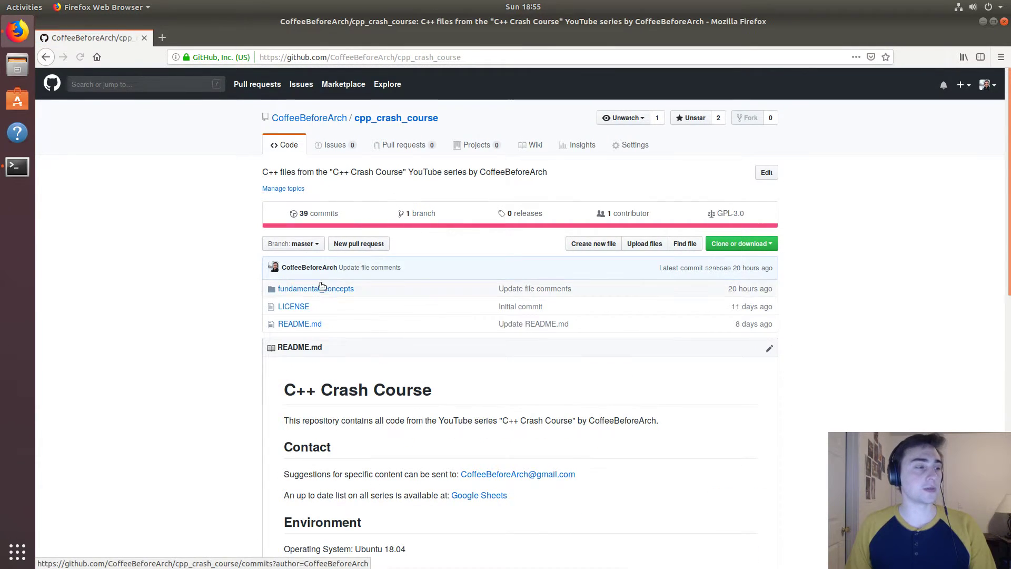
click(315, 289)
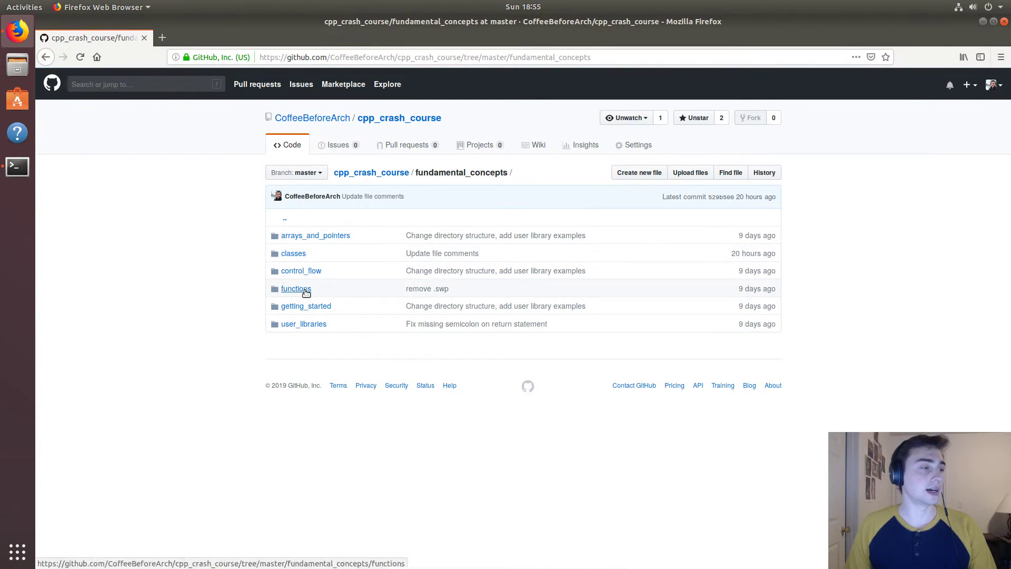
click(293, 253)
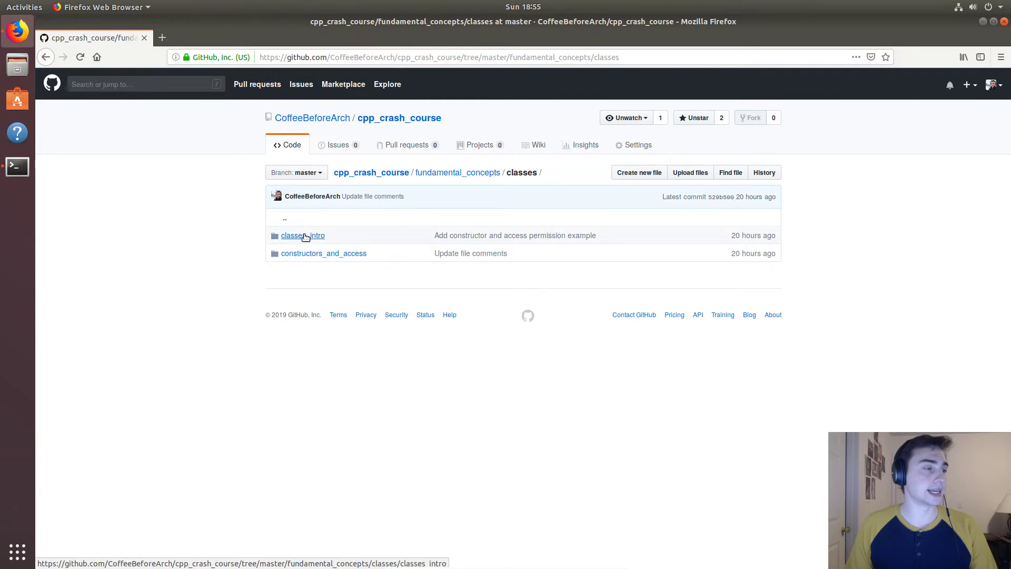
click(323, 253)
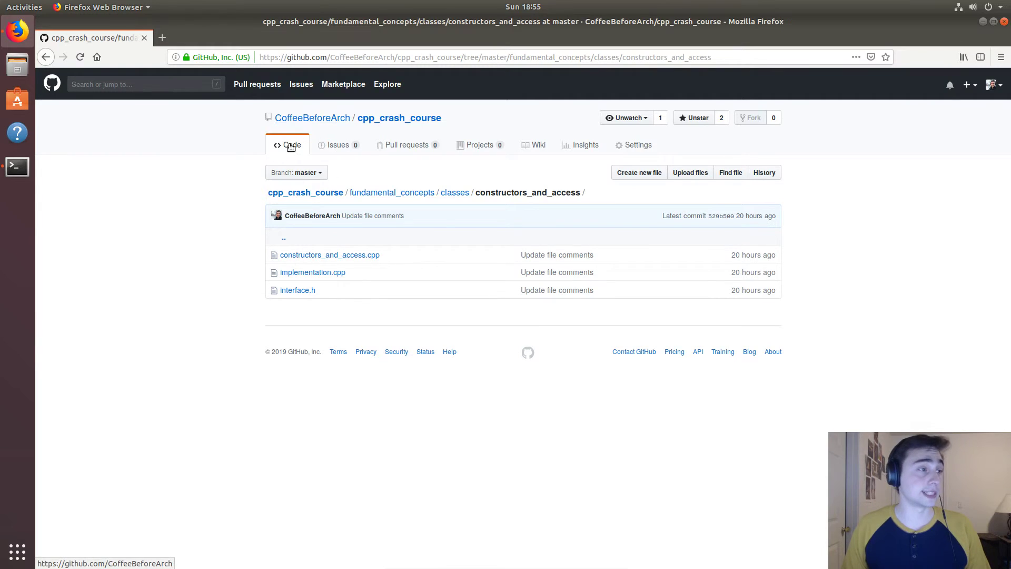
Return to the repository main page and scroll to the README's table of concepts covered
click(330, 254)
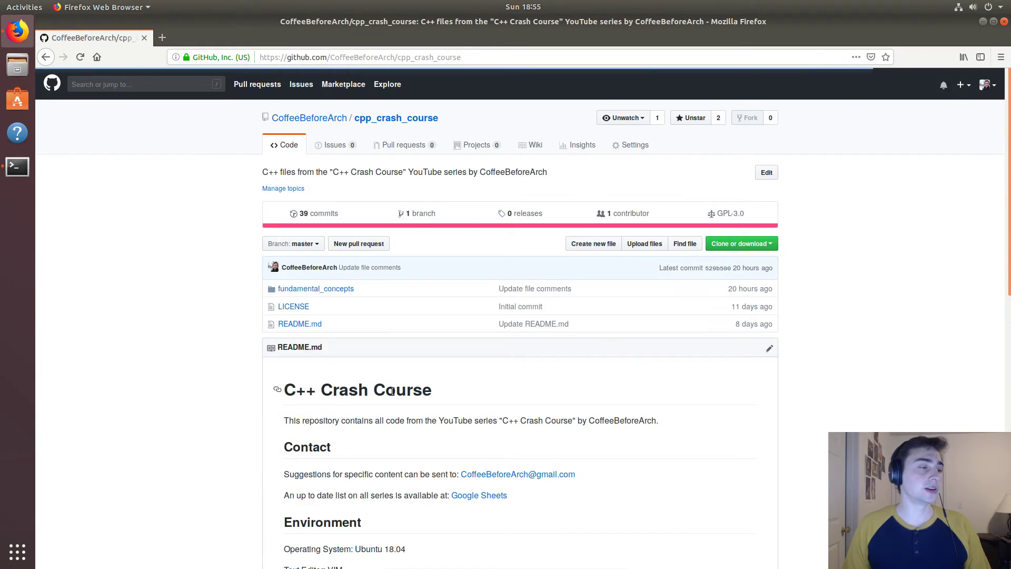
scroll(down, 3)
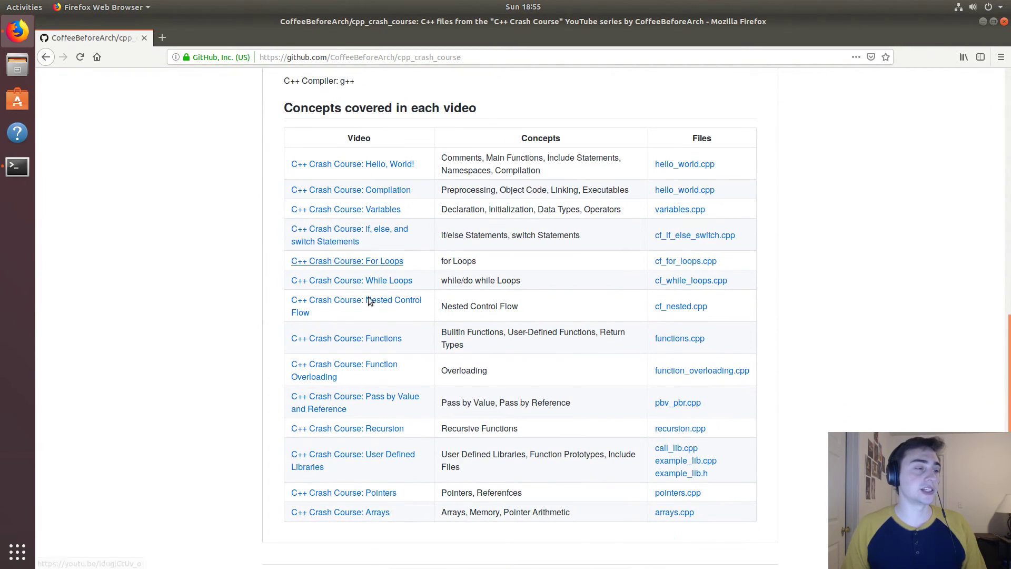